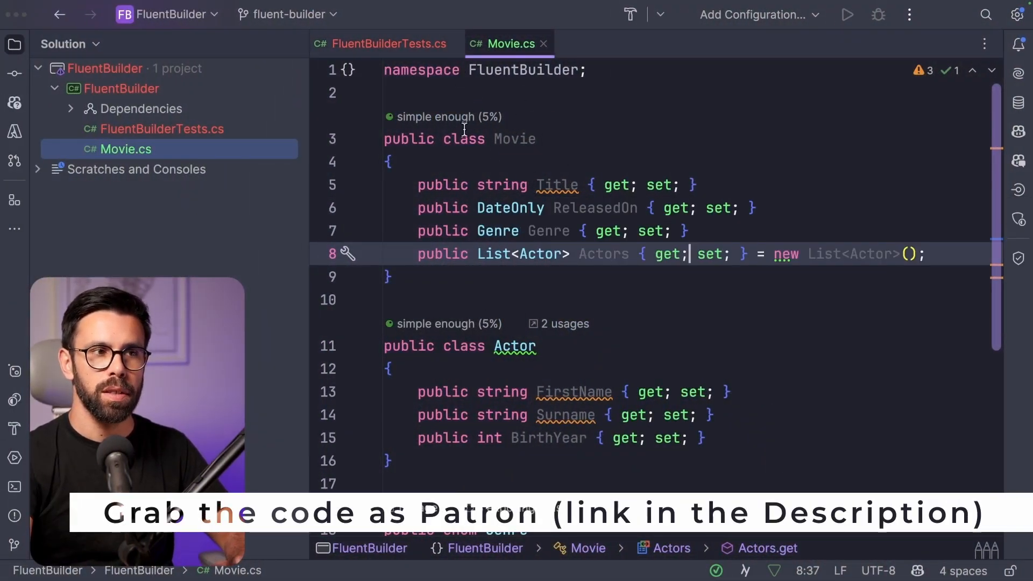
Step: Write MovieBuilder with private fields, WithTitle, ReleasedOn, OfGenre, WithActor returning this, and Build returning a Movie
click(379, 43)
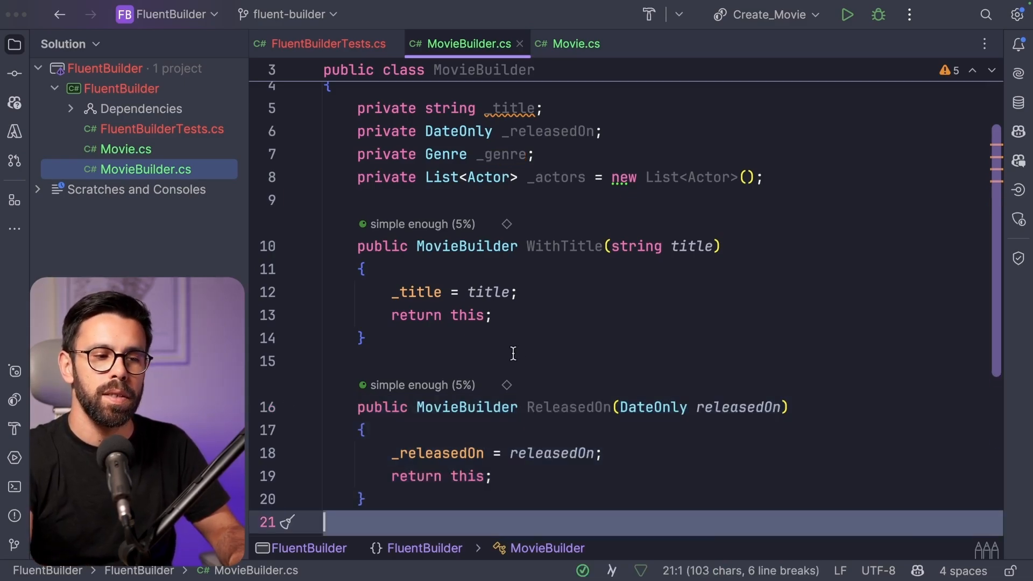
scroll(down, 3)
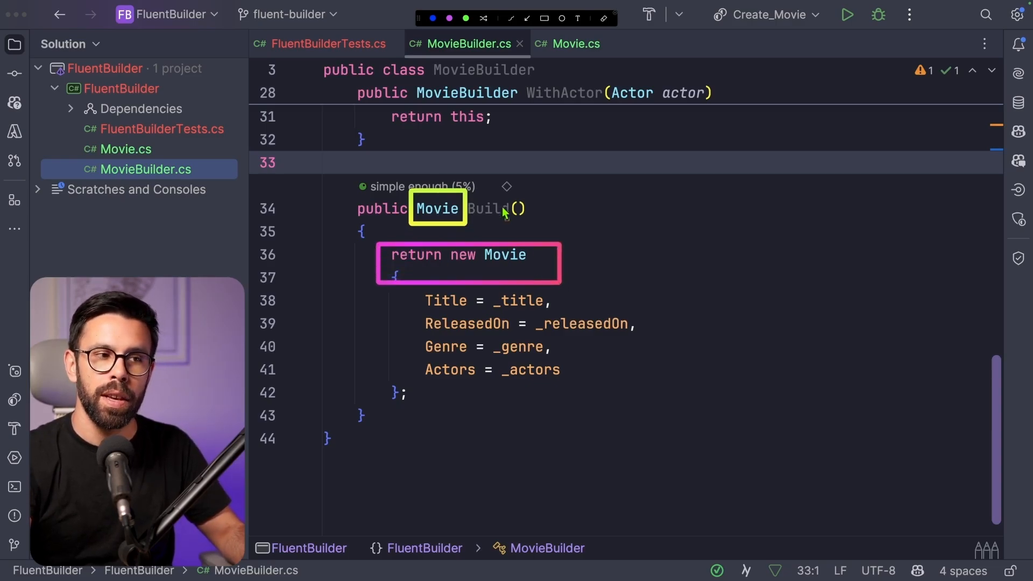
mouse_move(543, 337)
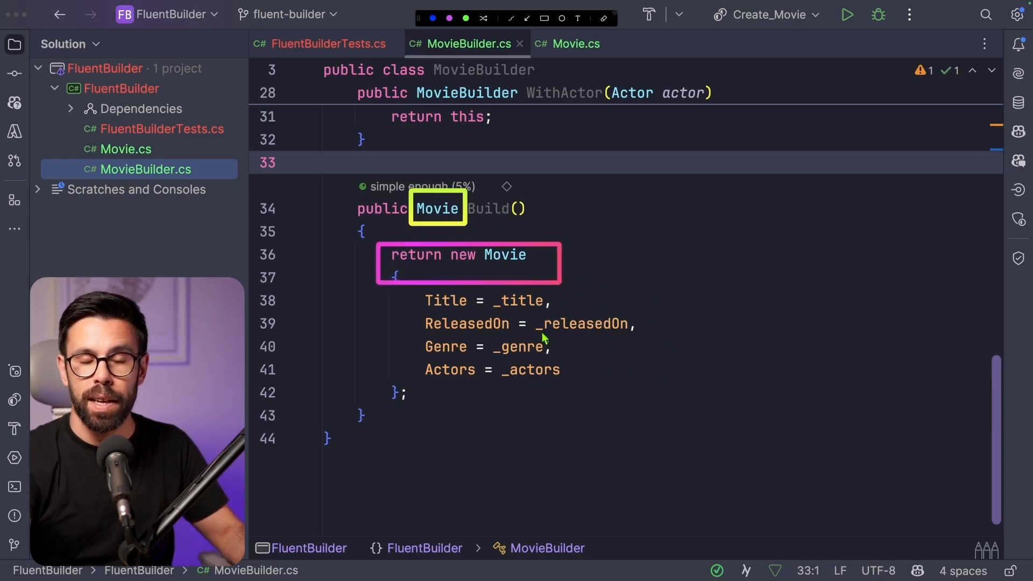
Step: Write a [Fact] Create_Movie_with_builder test chaining MovieBuilder to build The Matrix with two actors
click(328, 43)
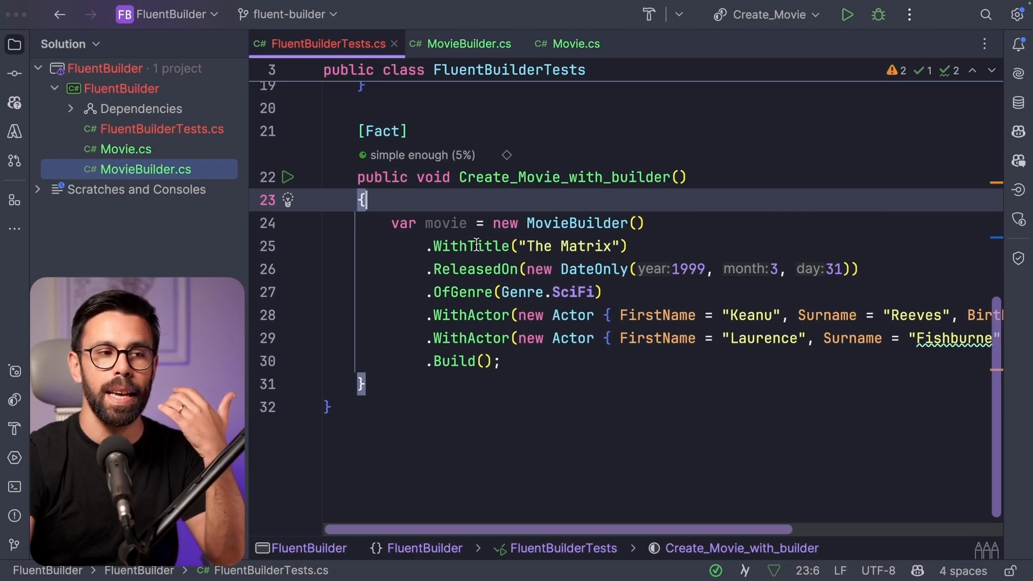
mouse_move(470, 246)
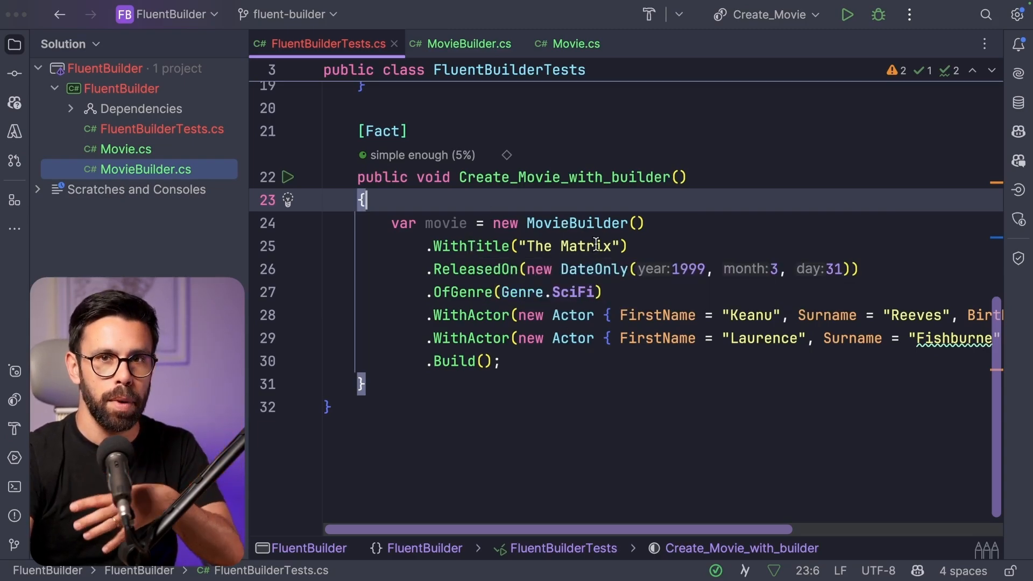
Step: Rename the WithReleasedOn method in MovieBuilder.cs to ReleasedOn to match the test
click(468, 43)
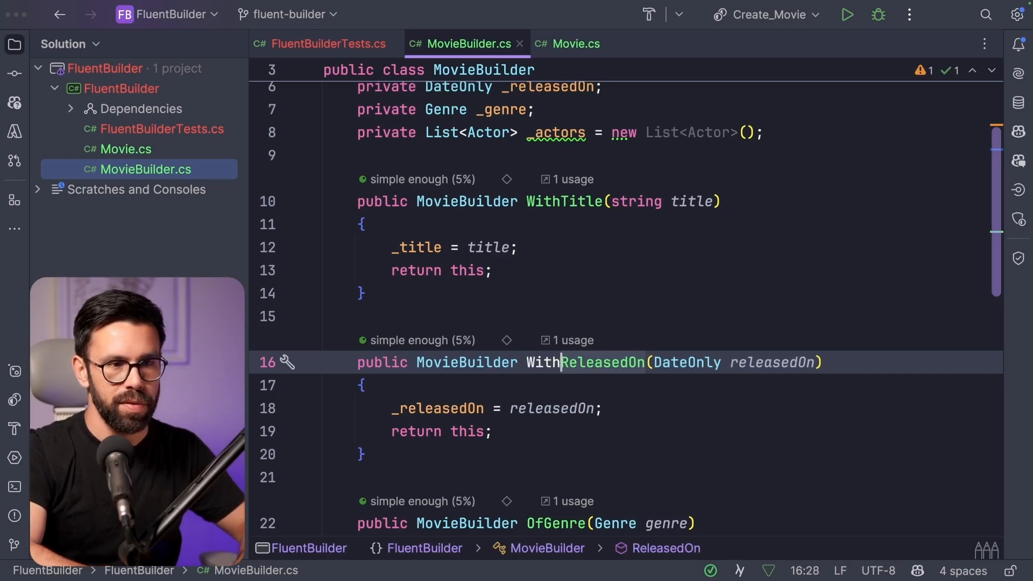
double_click(586, 363)
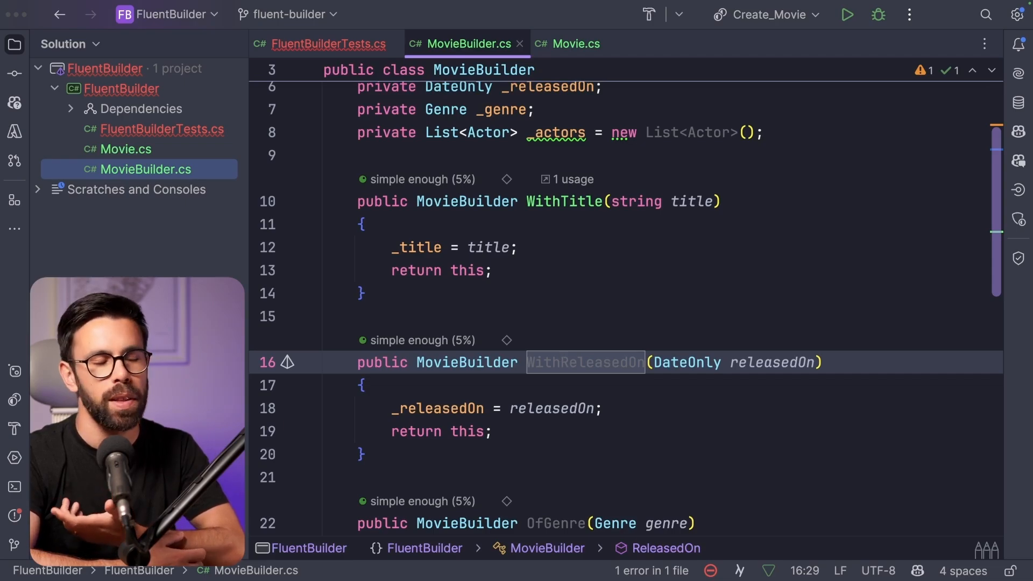
text(ReleasedOn)
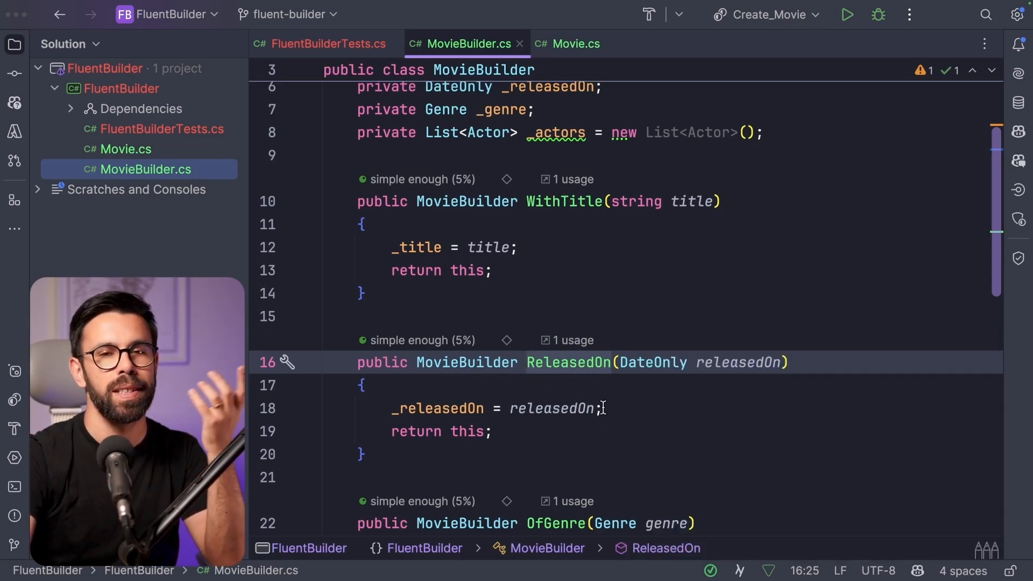
scroll(down, 3)
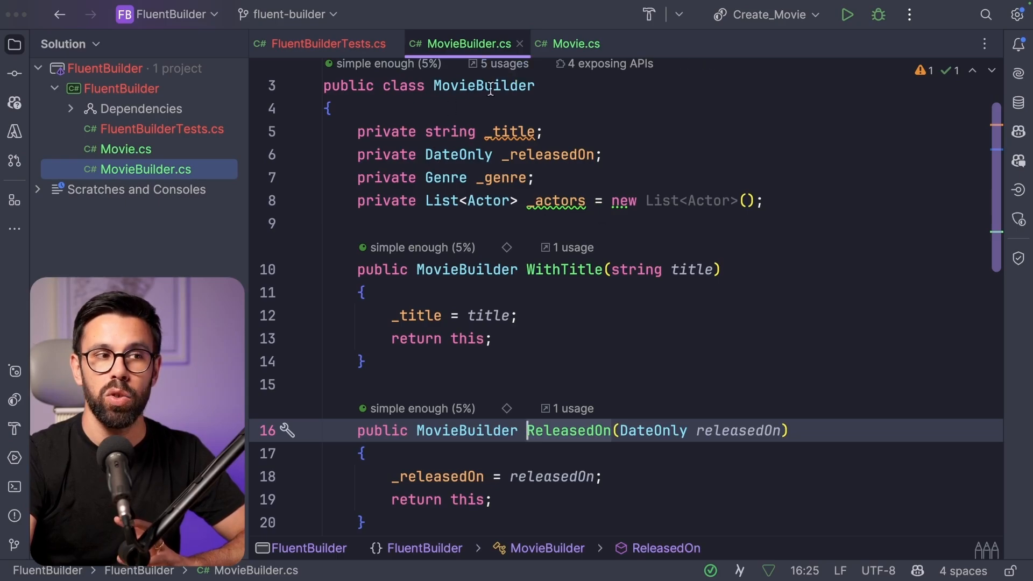
Step: Add 'public static MovieBuilder Empty() => new MovieBuilder();' with a private constructor, and start the test chain from Empty()
click(327, 43)
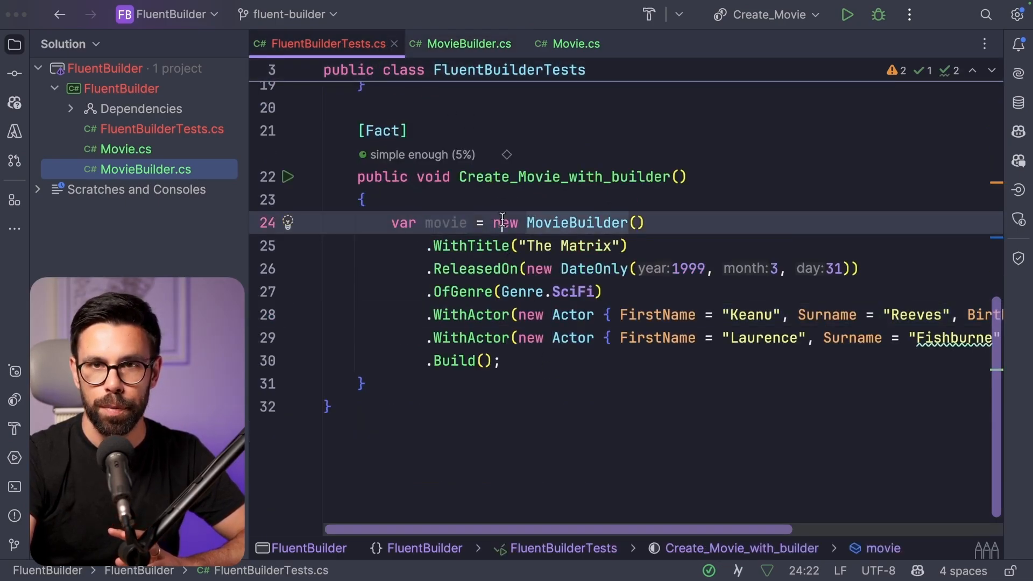
click(468, 43)
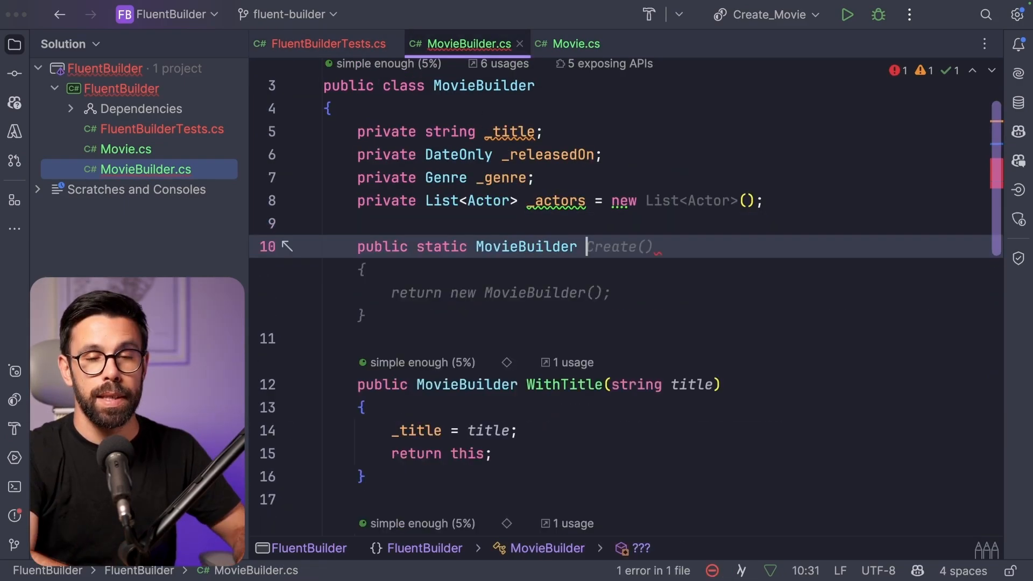
text(Empty)
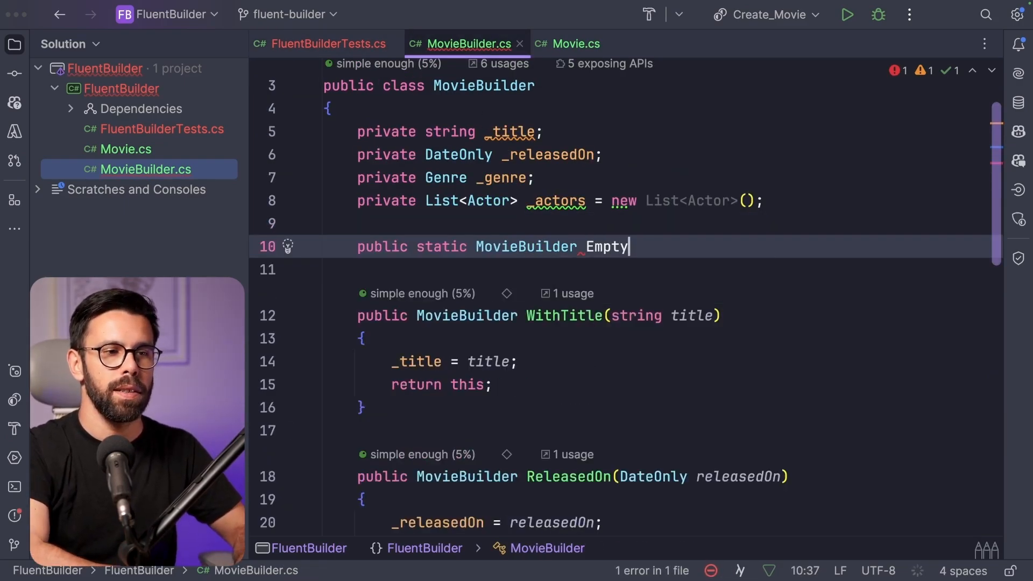
text(()=>)
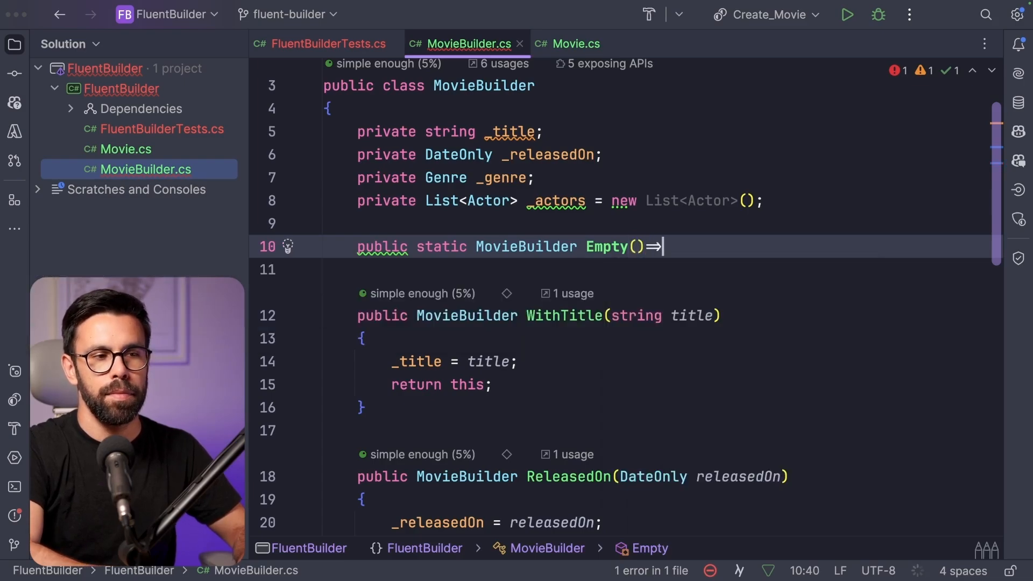
text(new MovieBuilder();)
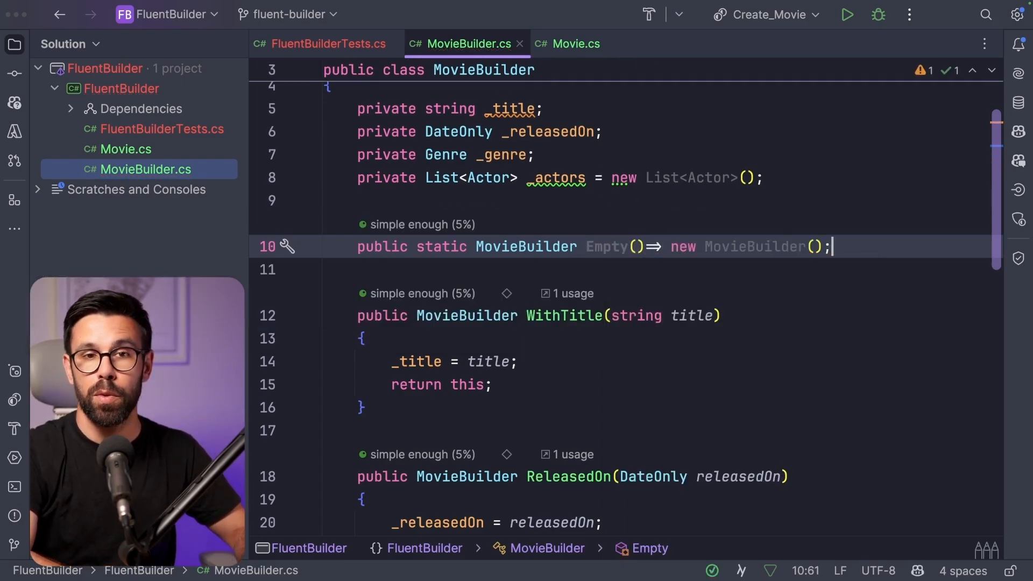
text(private MovieBuilder()
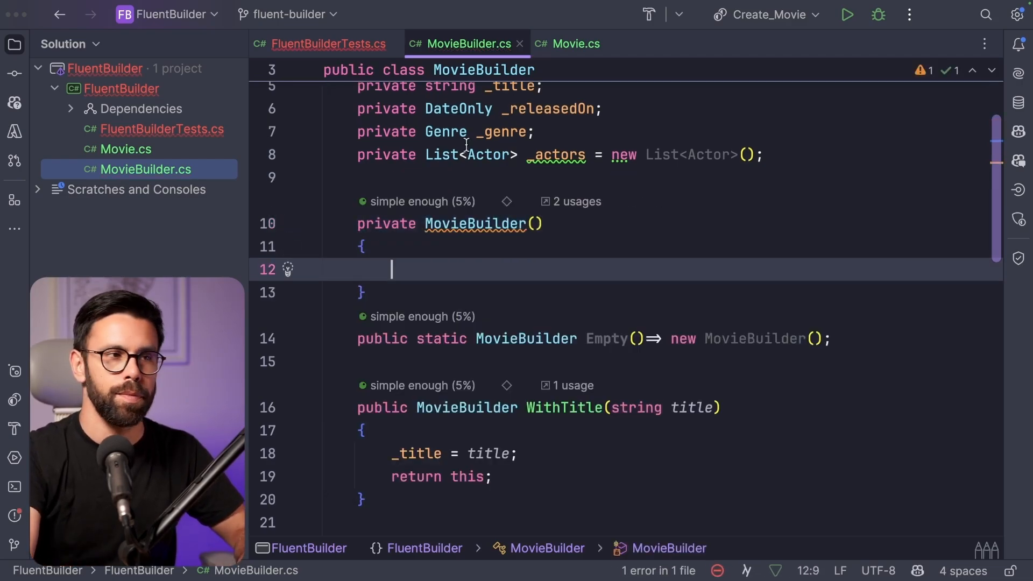
click(328, 43)
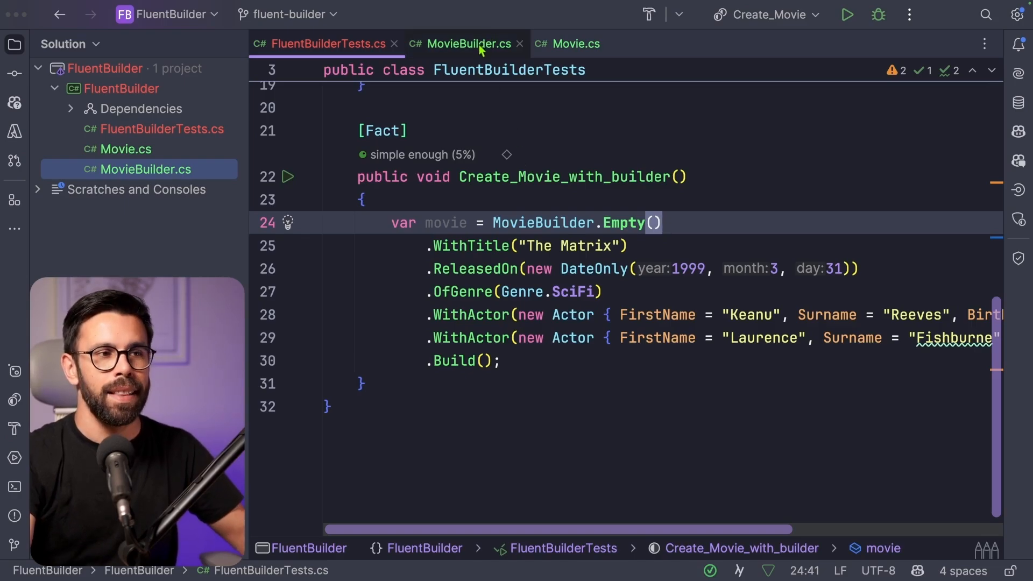
Step: Duplicate Empty into a renamed factory chaining WithTitle("Star Wars"), ReleasedOn(1977-05-25) and OfGenre(SciFi)
click(466, 43)
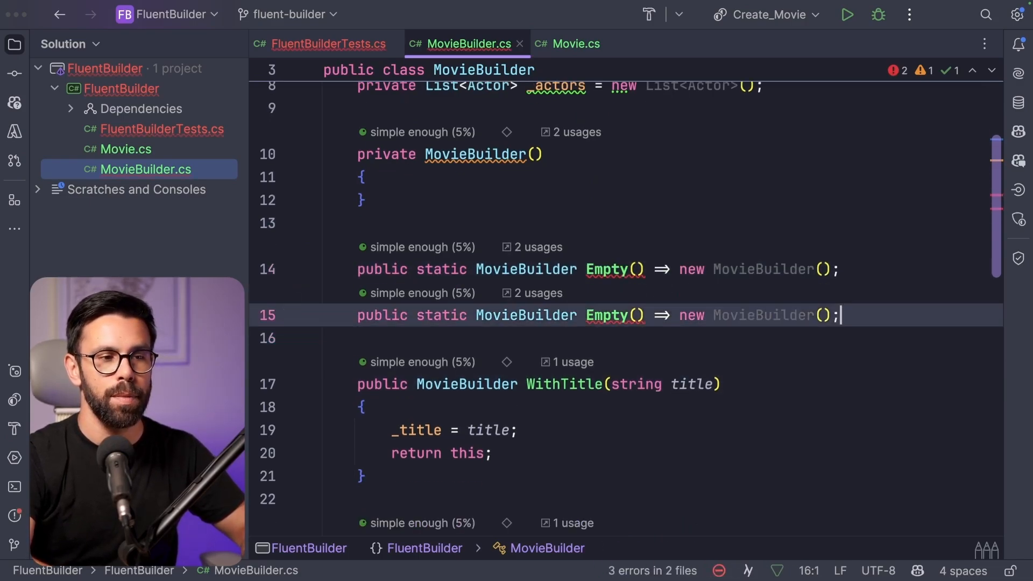
double_click(613, 316)
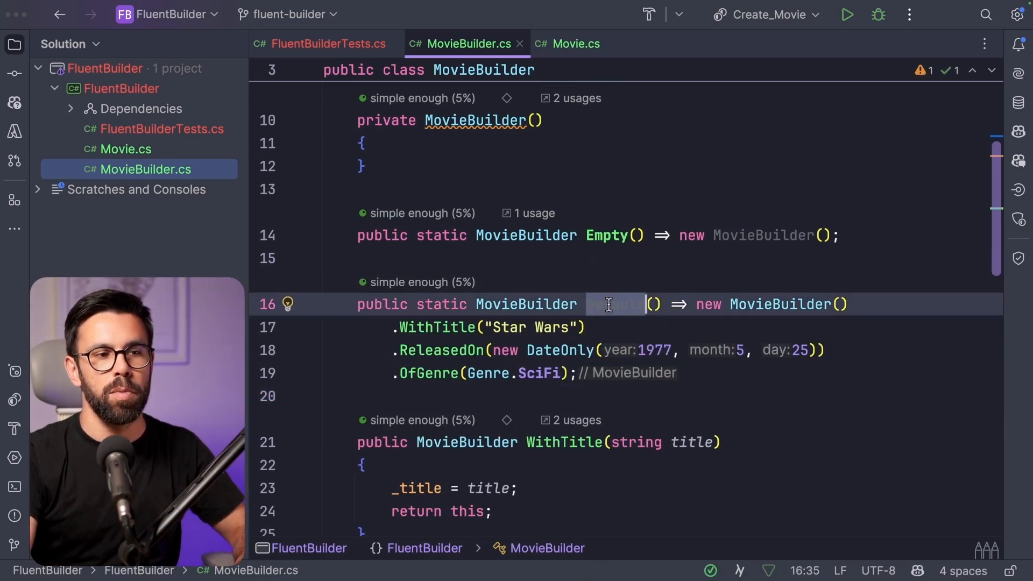
click(327, 43)
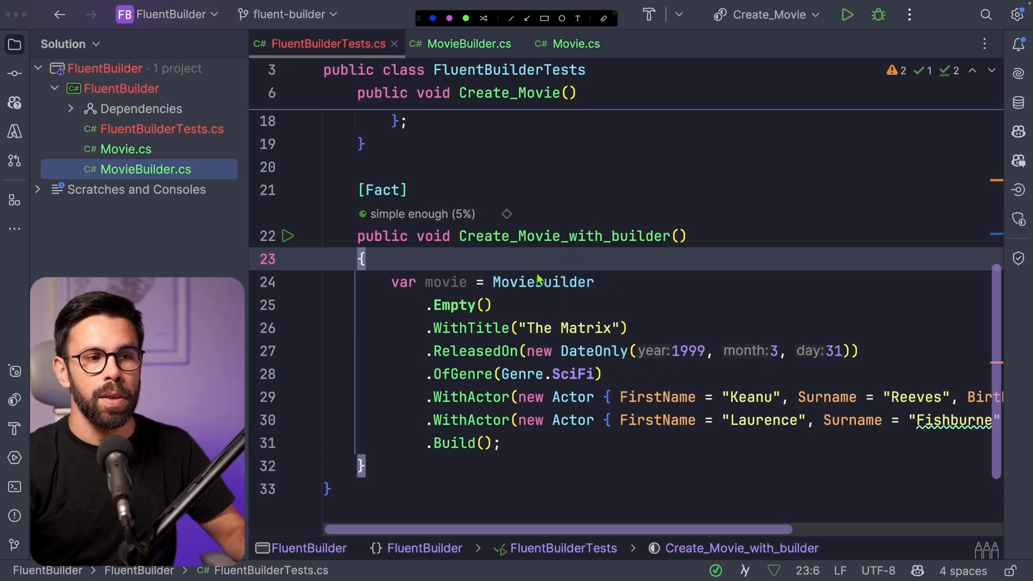
Step: Break the test chain before .Empty(), then start a 'public class' declaration below MovieBuilder
double_click(513, 281)
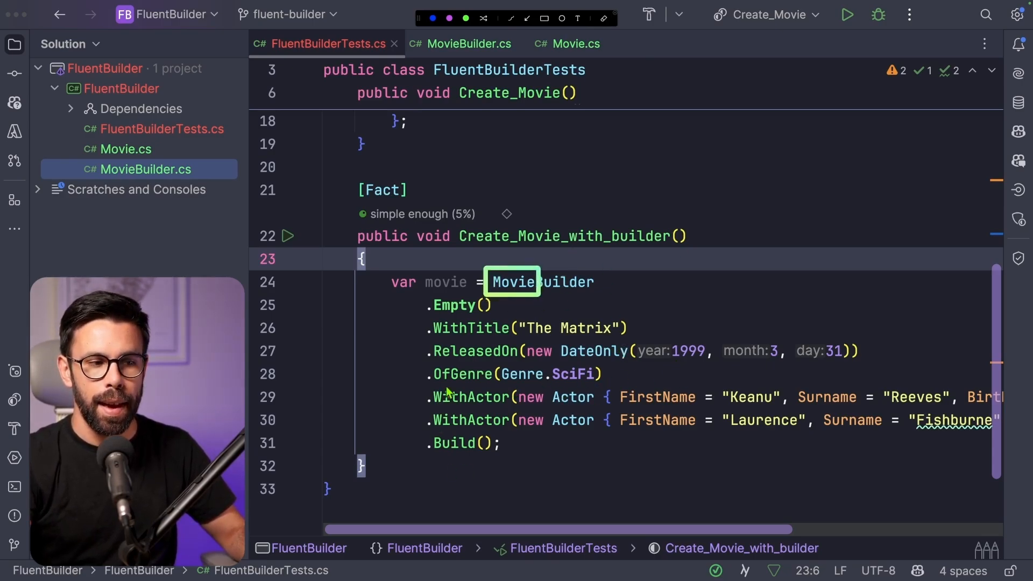
drag(427, 397, 692, 421)
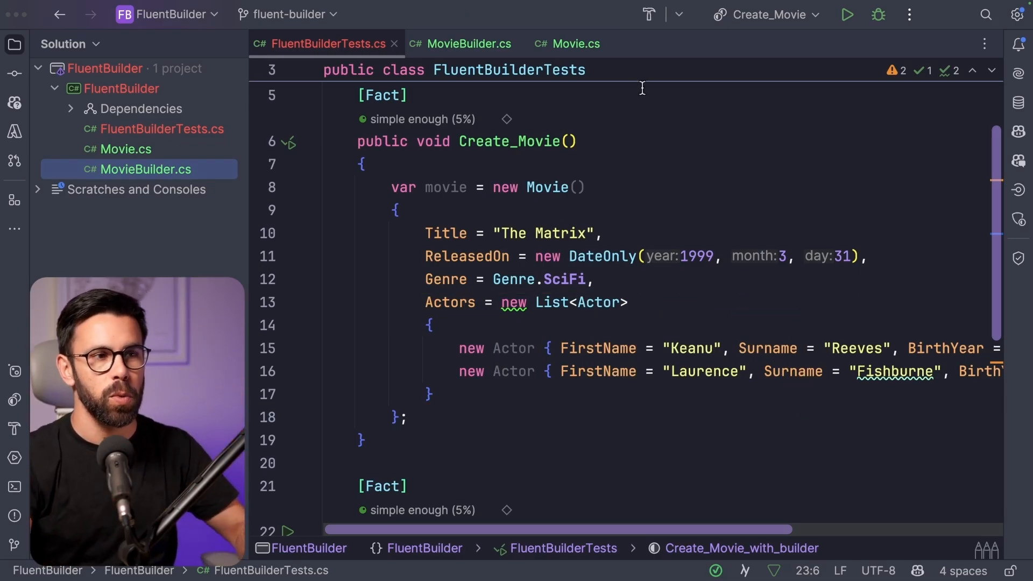
click(468, 43)
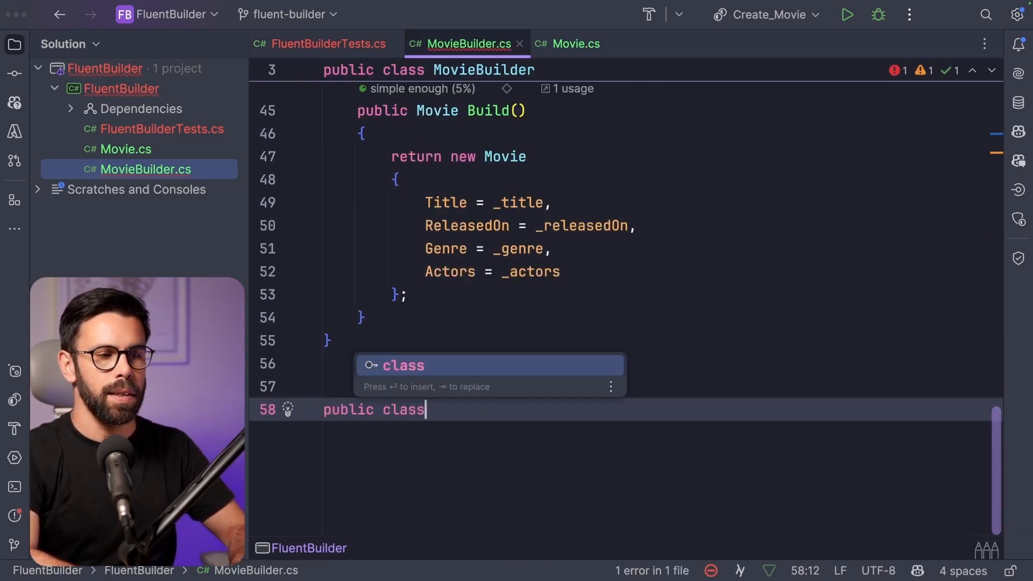
Step: Write ActorBuilder with fields, private constructor, static Create, WithFirstName, WithSurname, BornIn and Build returning an Actor
text(ActorBu)
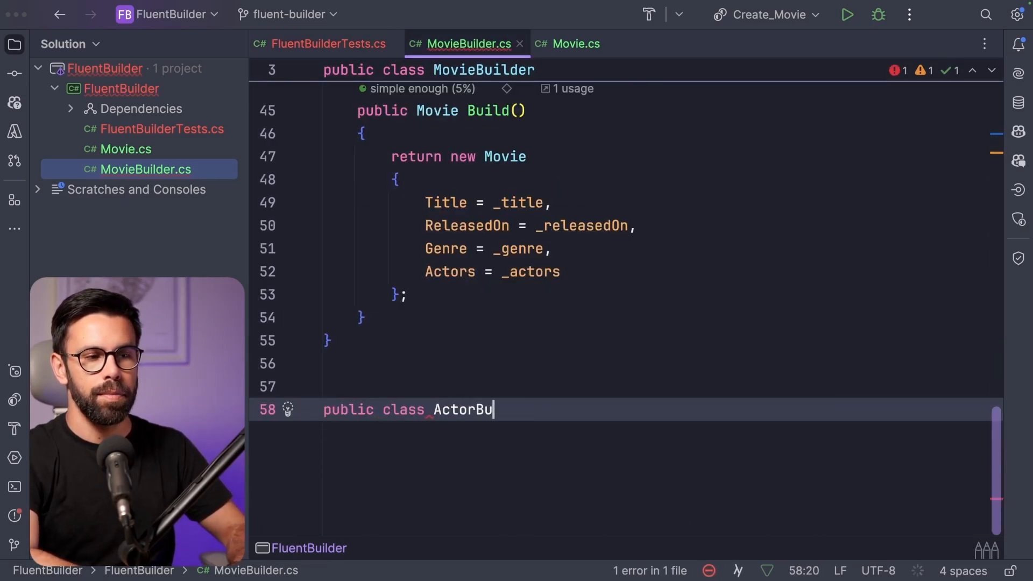
text(private int _birthYear;)
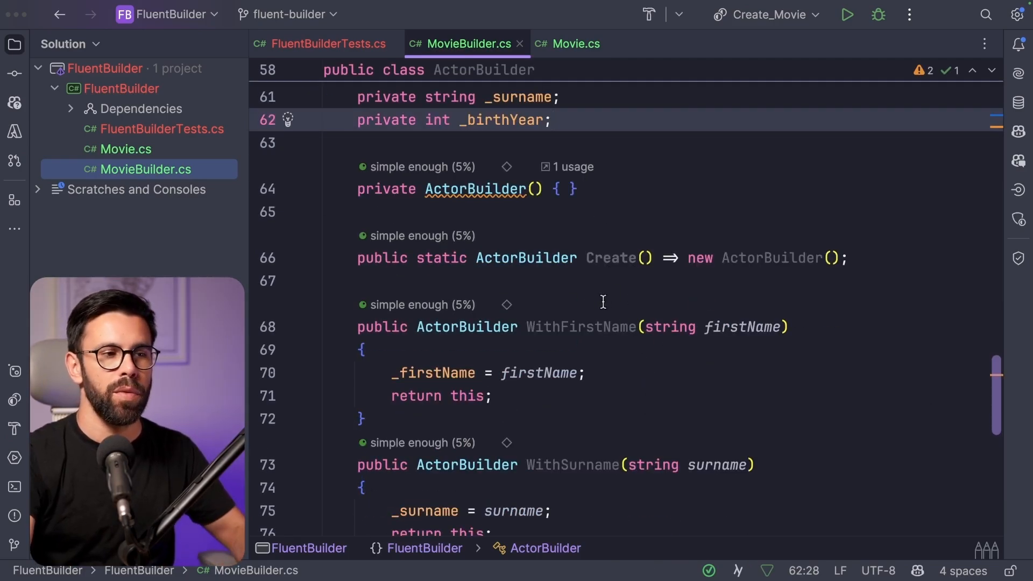
scroll(down, 3)
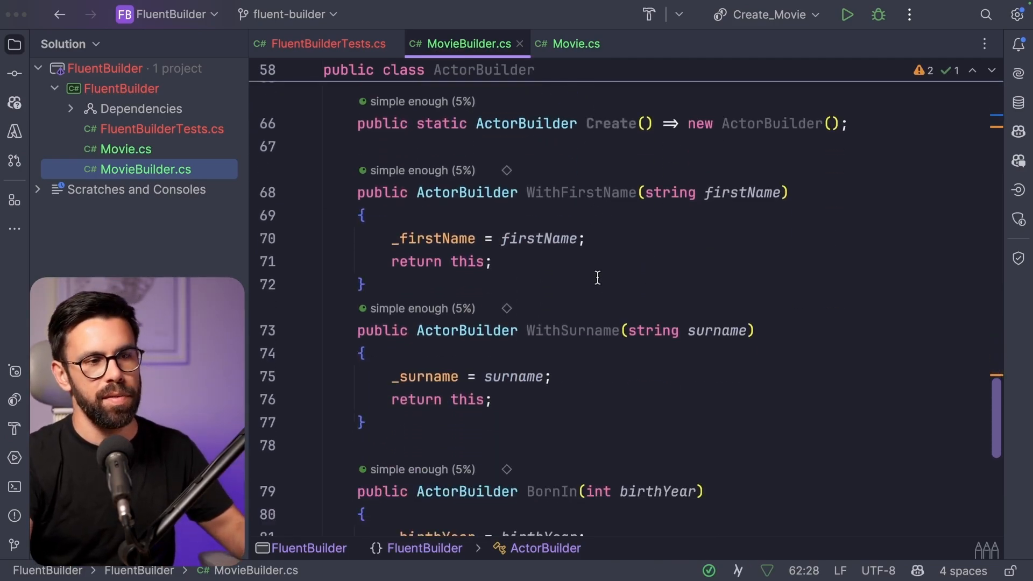
scroll(down, 3)
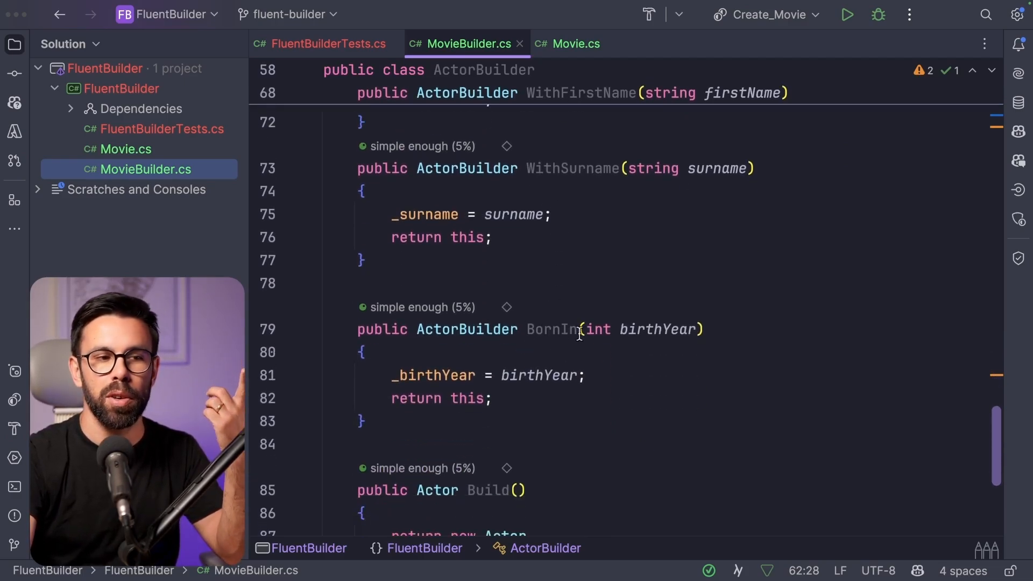
double_click(652, 329)
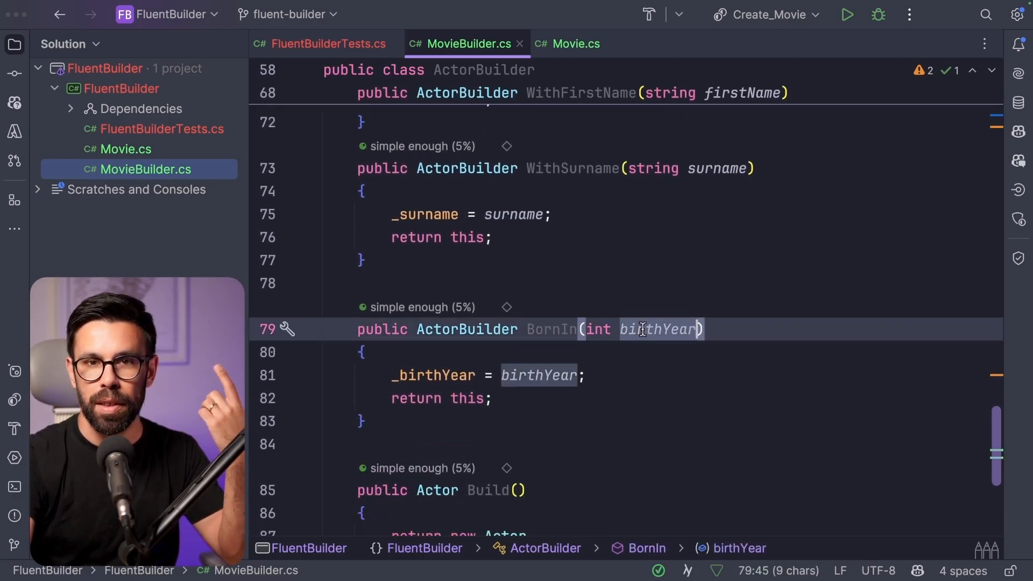
mouse_move(544, 347)
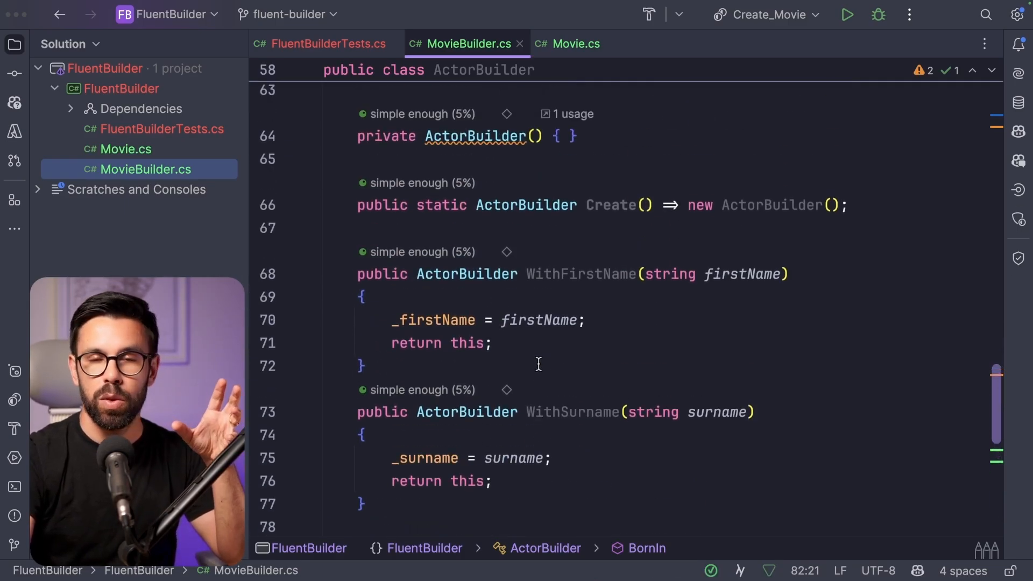
click(327, 43)
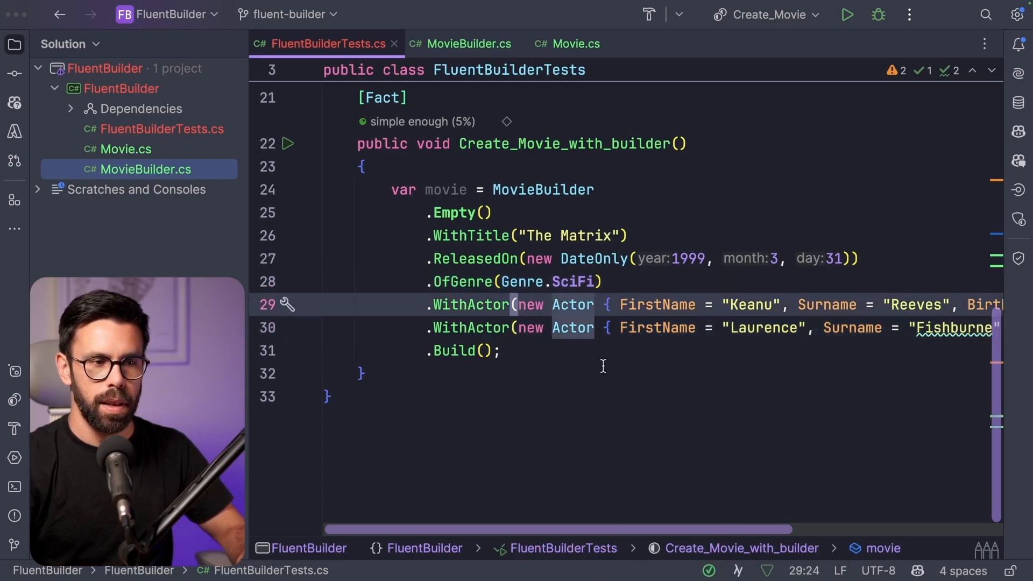
Step: Replace the new Actor initializers for Keanu Reeves and Laurence Fishburne with ActorBuilder.Create()...Build() chains
key(Enter)
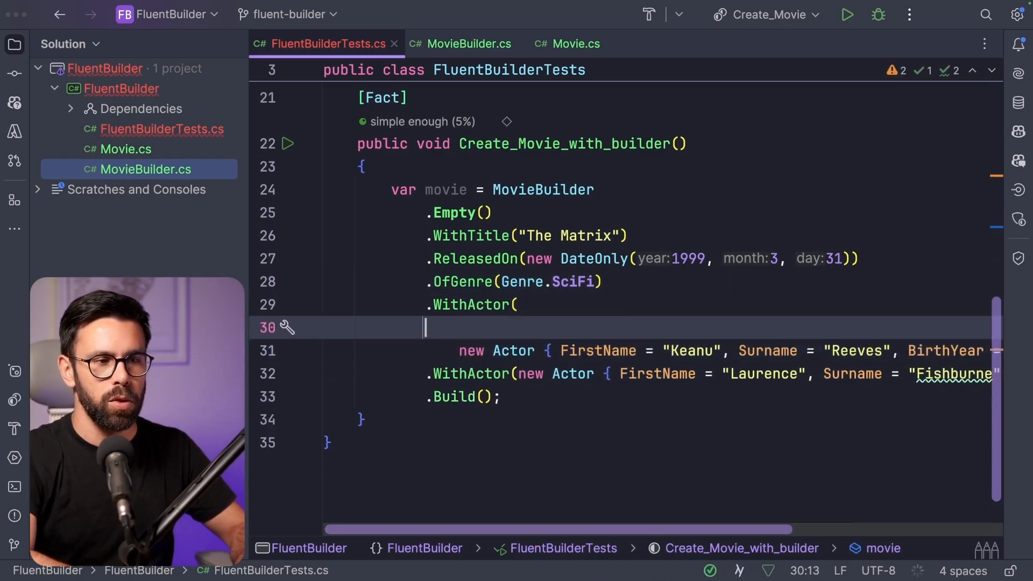
text(ActorBuilder)
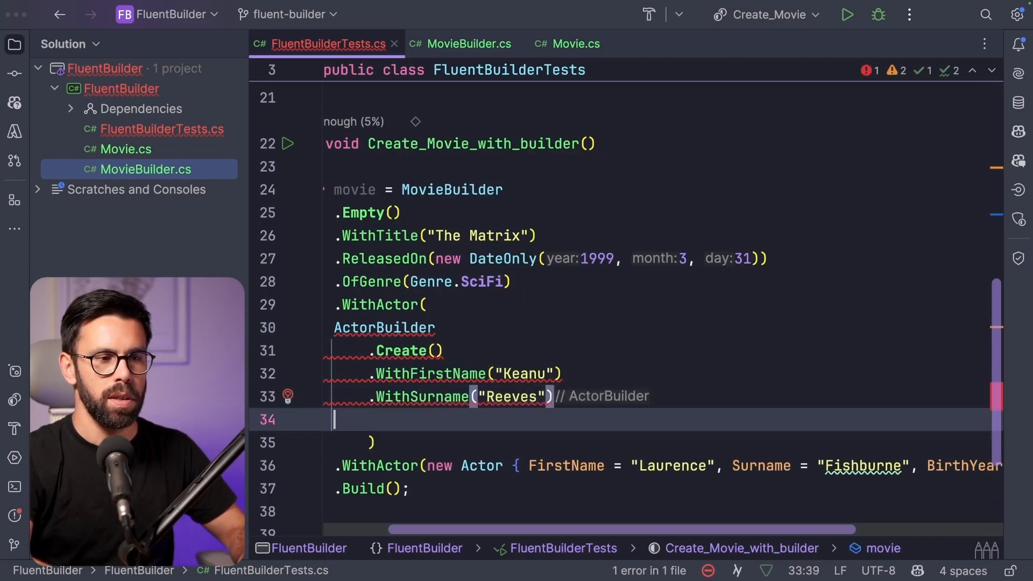
text(.BornIn(1964)
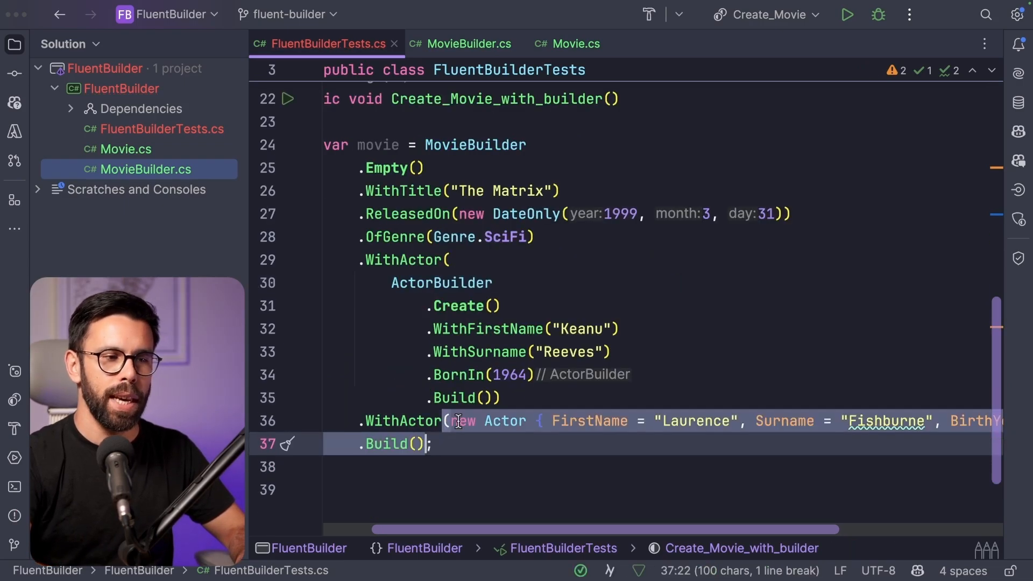
text(ActorBuilder)
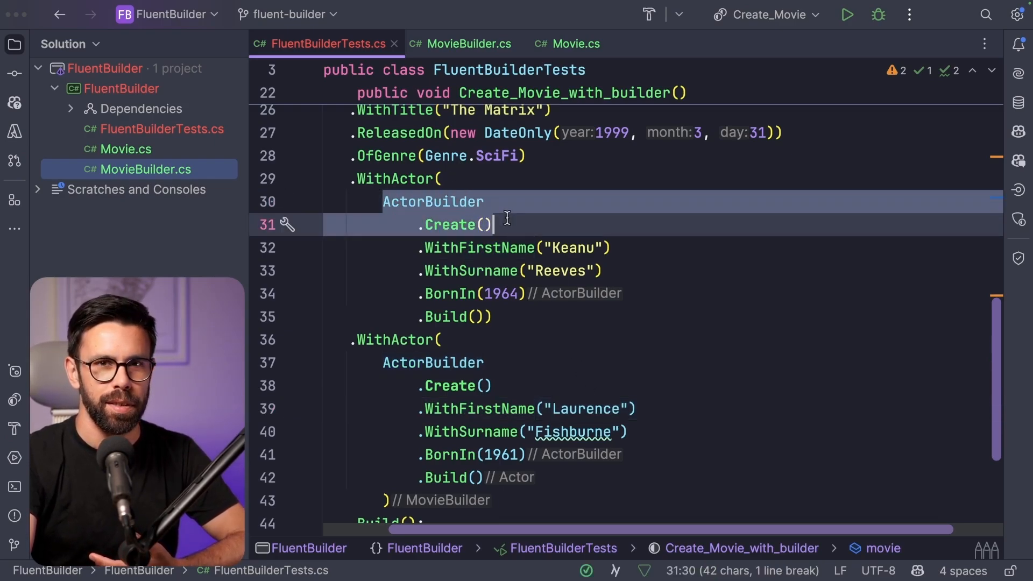
mouse_move(407, 178)
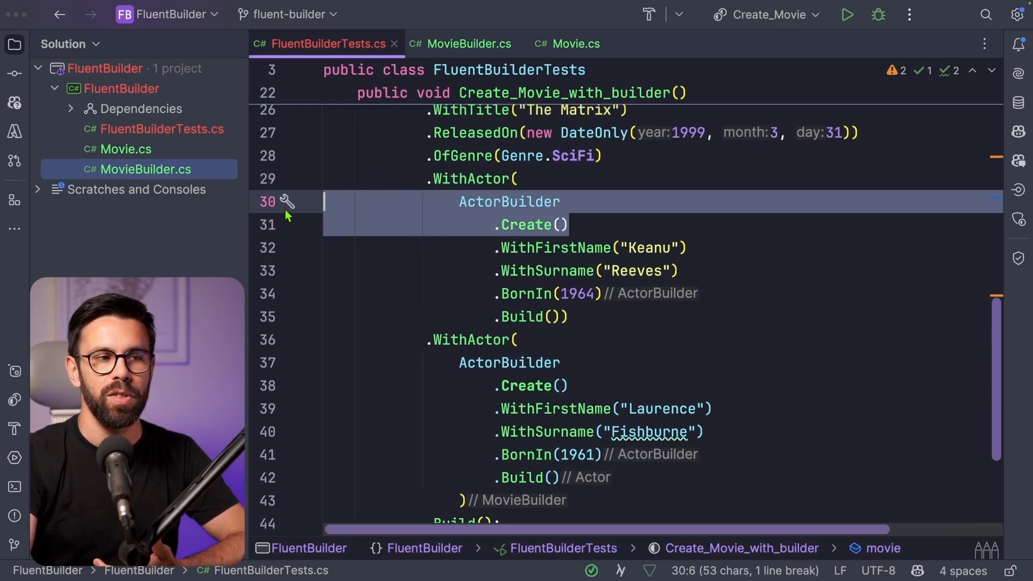
mouse_move(527, 225)
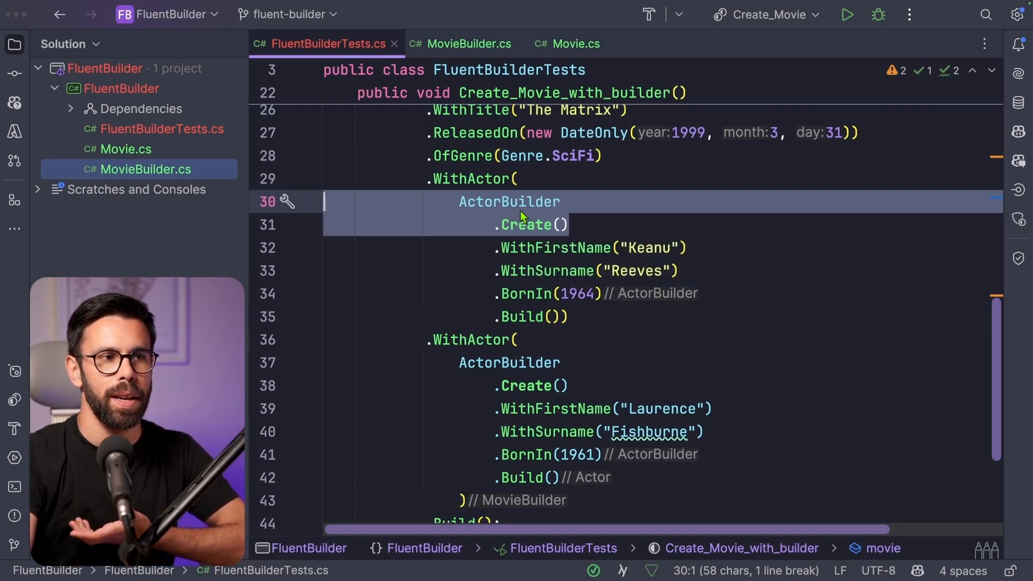
mouse_move(468, 44)
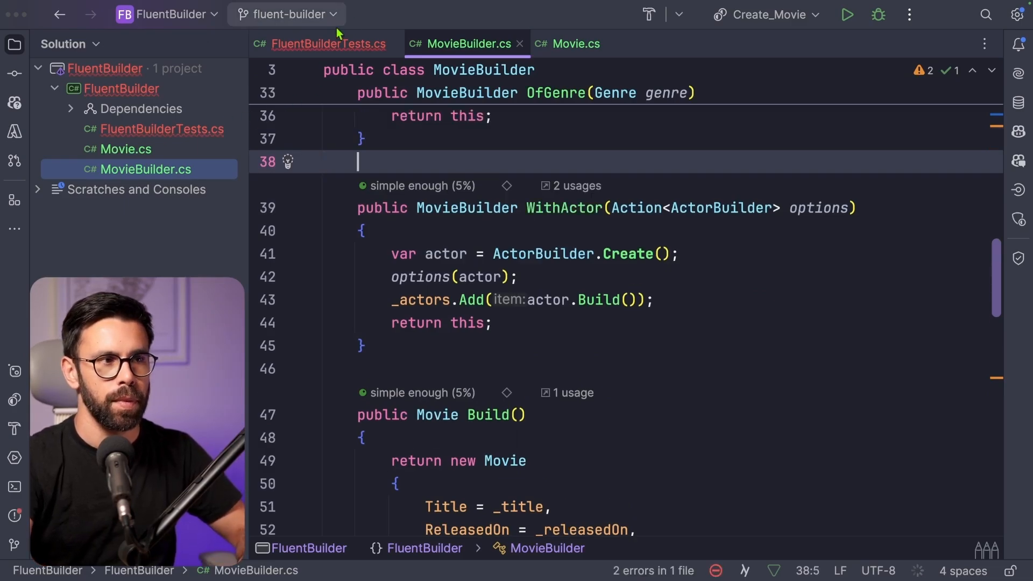
Step: Rewrite both WithActor calls as actor => actor.WithFirstName(…).WithSurname(…).BornIn(…) lambdas
click(329, 43)
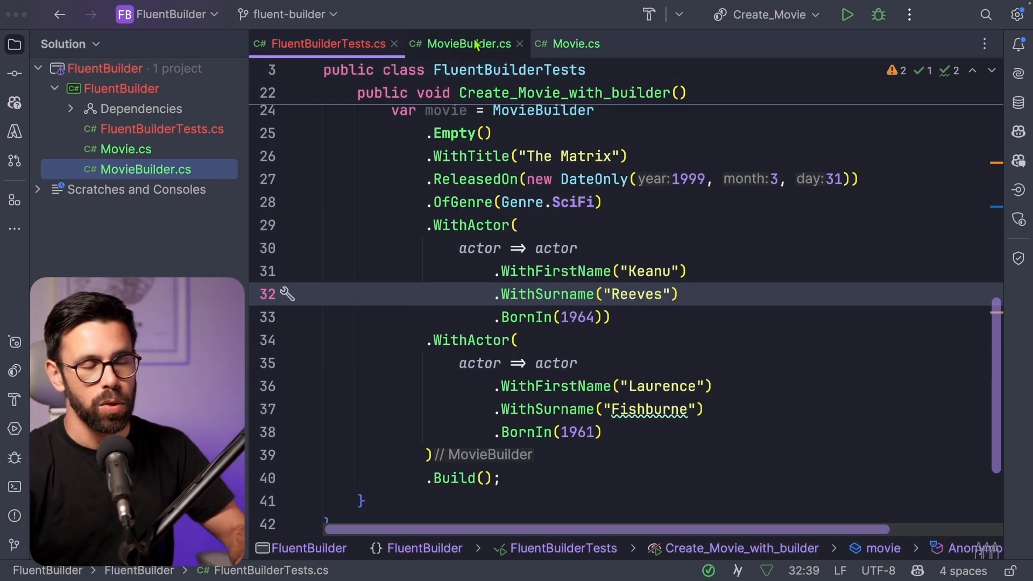
Step: Move the ActorBuilder class from MovieBuilder.cs into its own ActorBuilder.cs via Alt+Enter
click(468, 43)
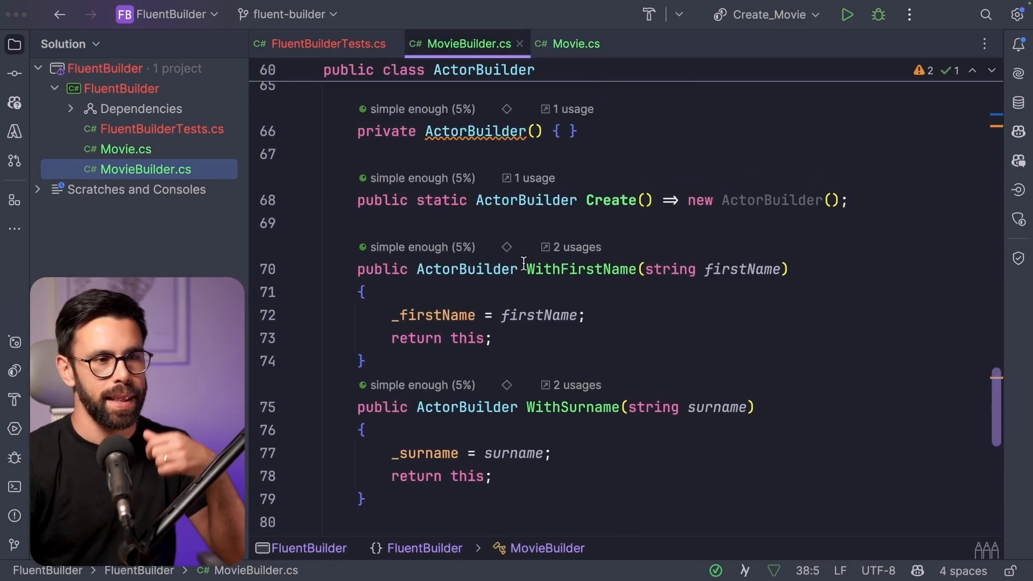
mouse_move(580, 269)
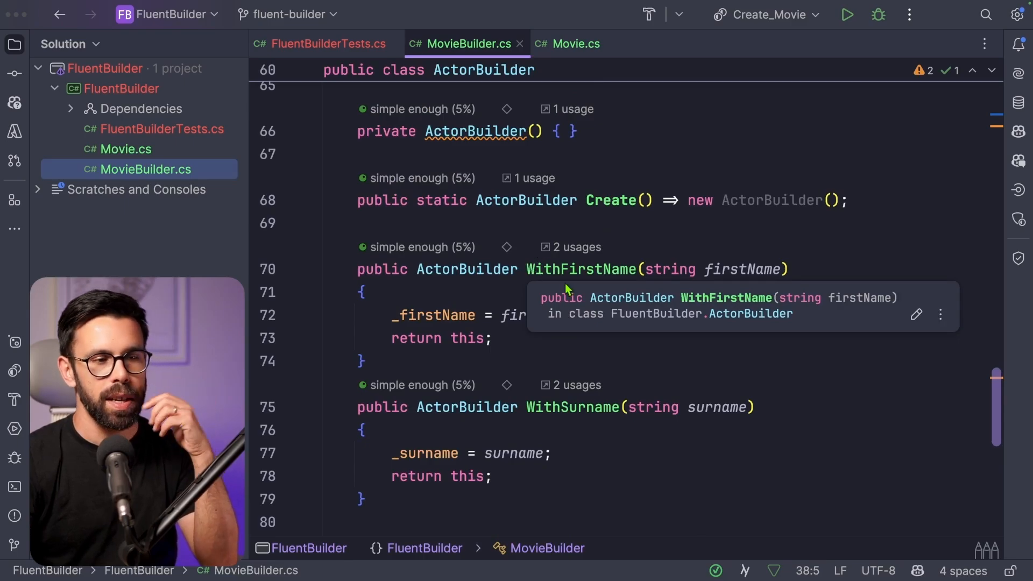
click(427, 316)
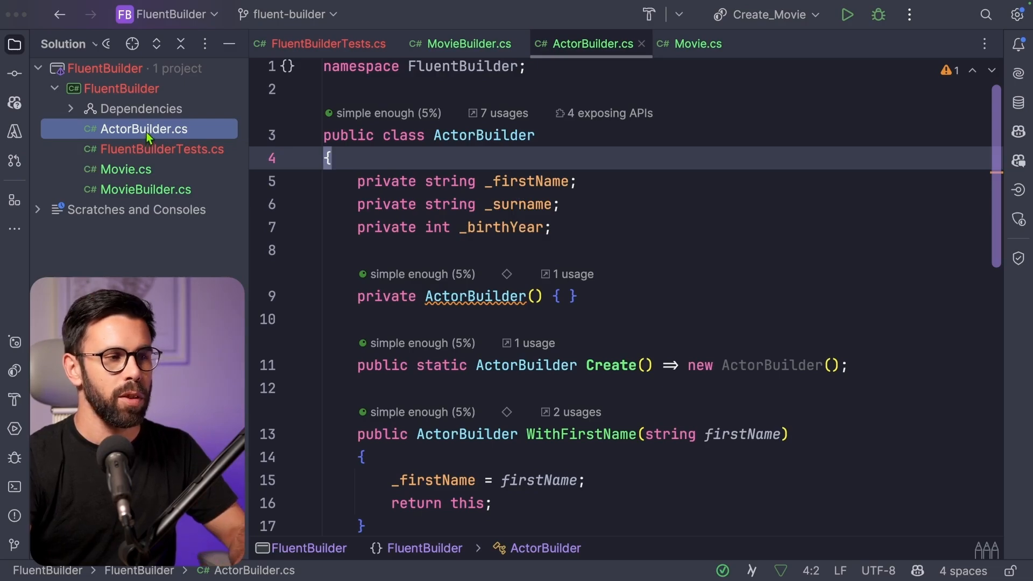
Step: Duplicate ActorBuilder.cs as ActorGuidedBuilder.cs from the Solution file actions
right_click(126, 128)
text(ActorGuidedBuilder.cs)
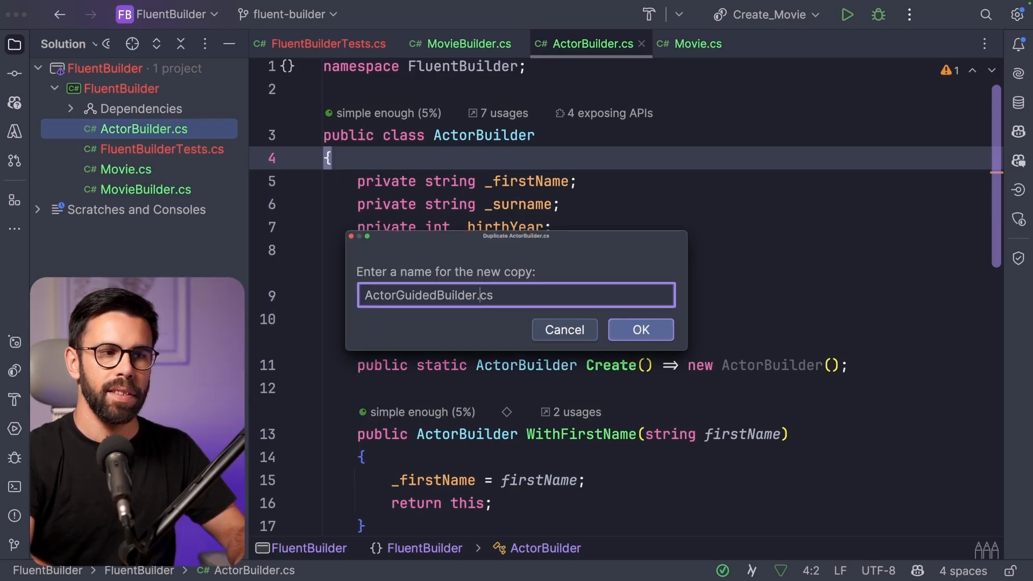
click(639, 329)
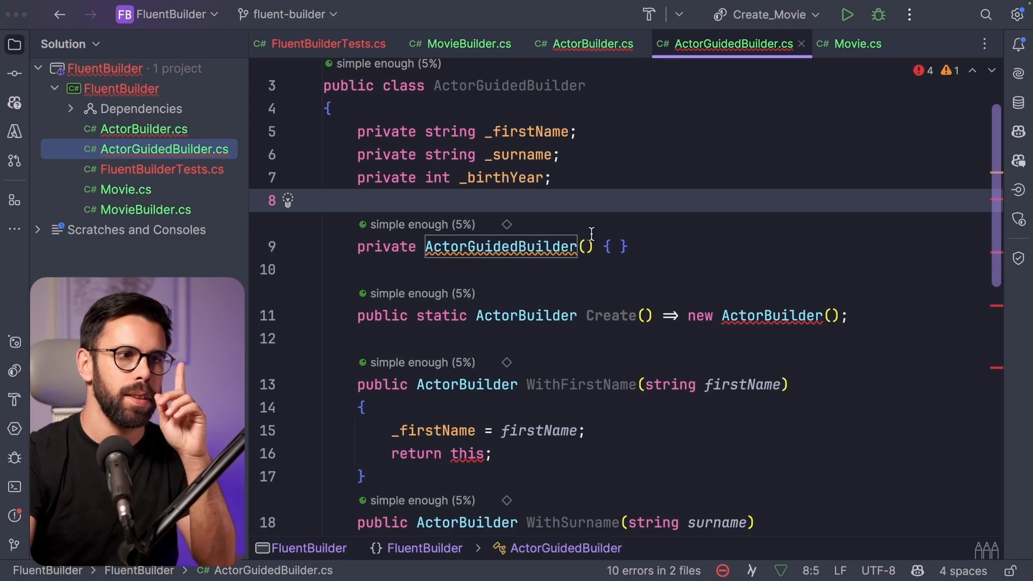
mouse_move(530, 326)
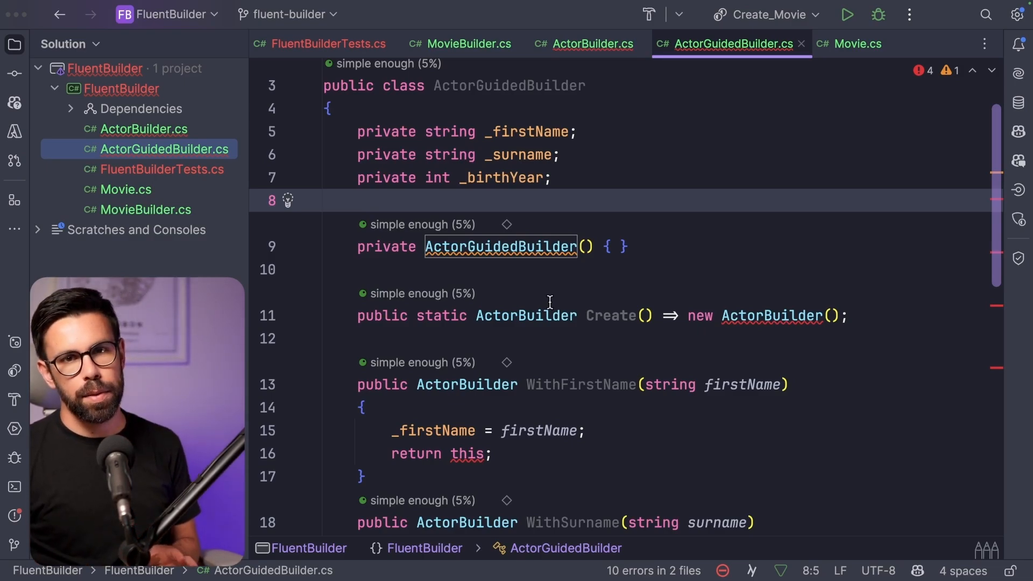
mouse_move(562, 348)
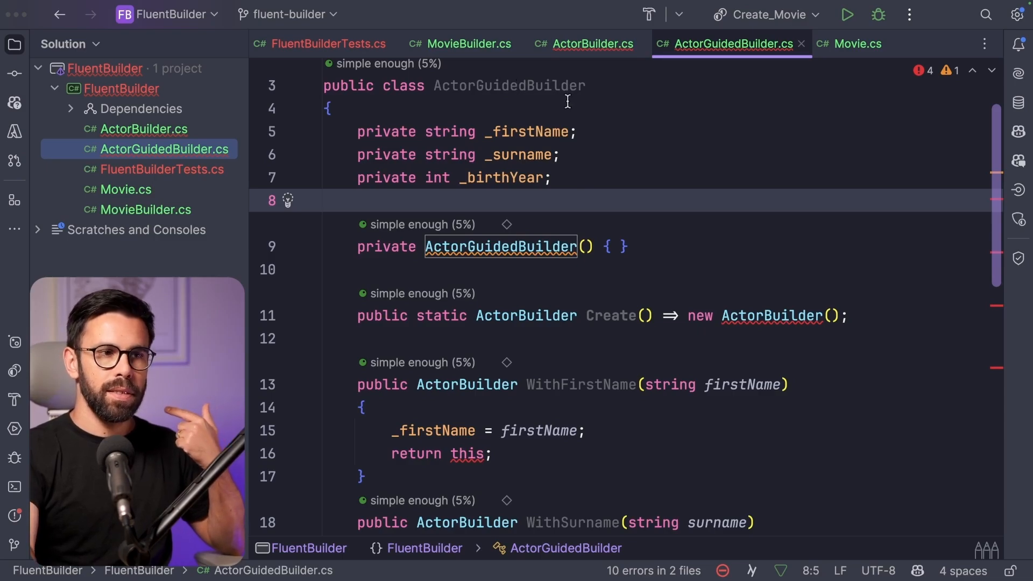
mouse_move(571, 285)
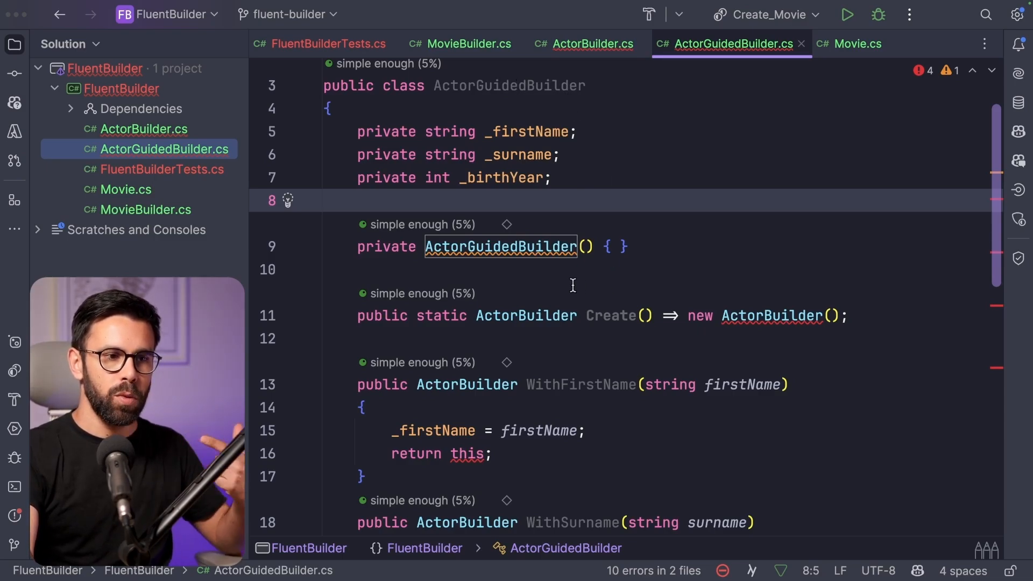
mouse_move(706, 311)
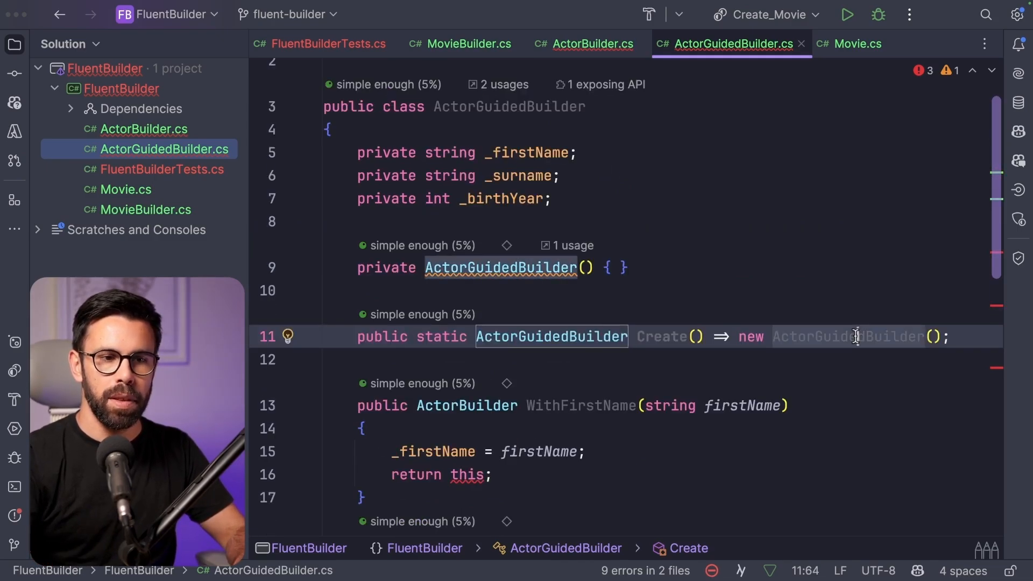
Step: Make Create return ActorGuidedBuilderStep1 whose WithFirstName passes the name to ActorGuidedBuilderStep2
text(Step1)
click(442, 473)
text(new ActorGuidedBuilderStep2()
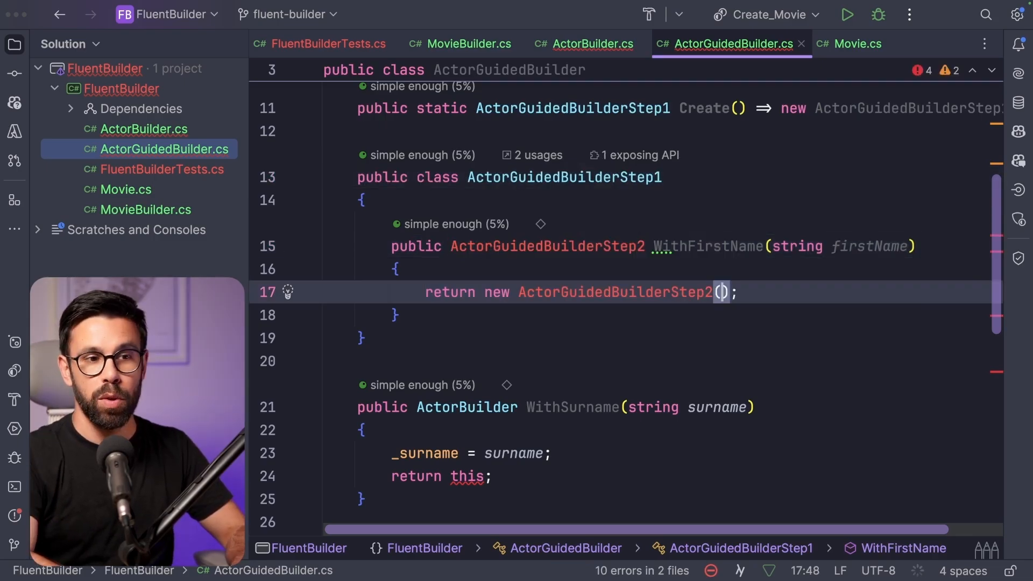
text(firstName = firstName;)
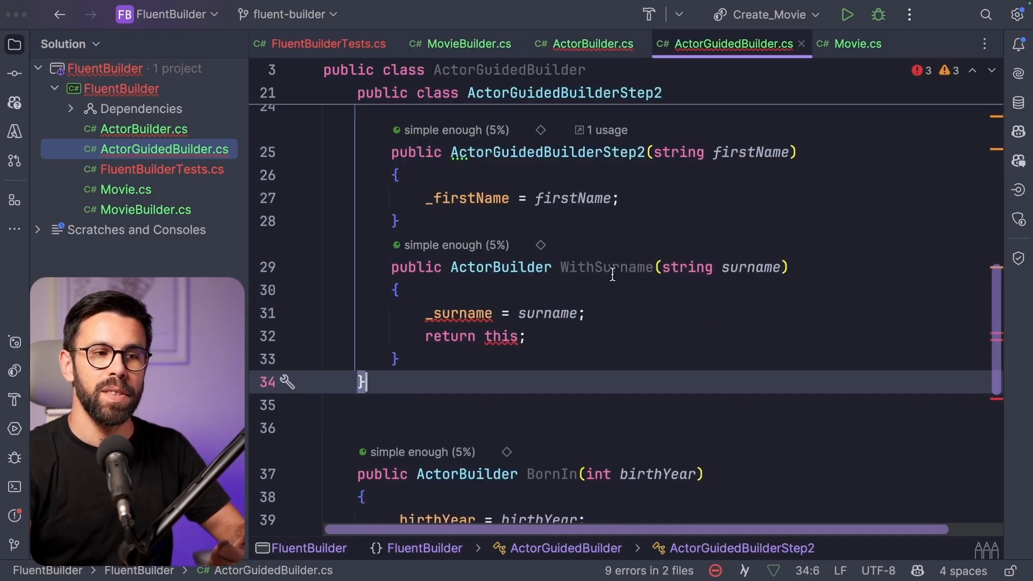
mouse_move(601, 267)
text(return new ActorGuidedBuilderStep3();)
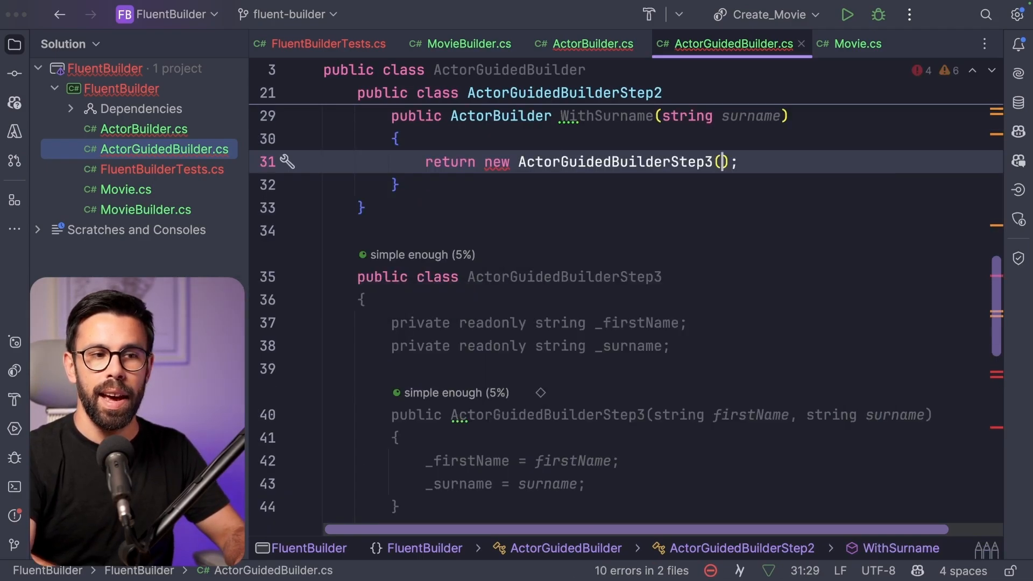
Step: Write ActorGuidedBuilderStep3 holding _firstName, surname and birth year, reached from WithSurname with BornIn
text(_fi)
click(662, 369)
text(private int _birthYear;)
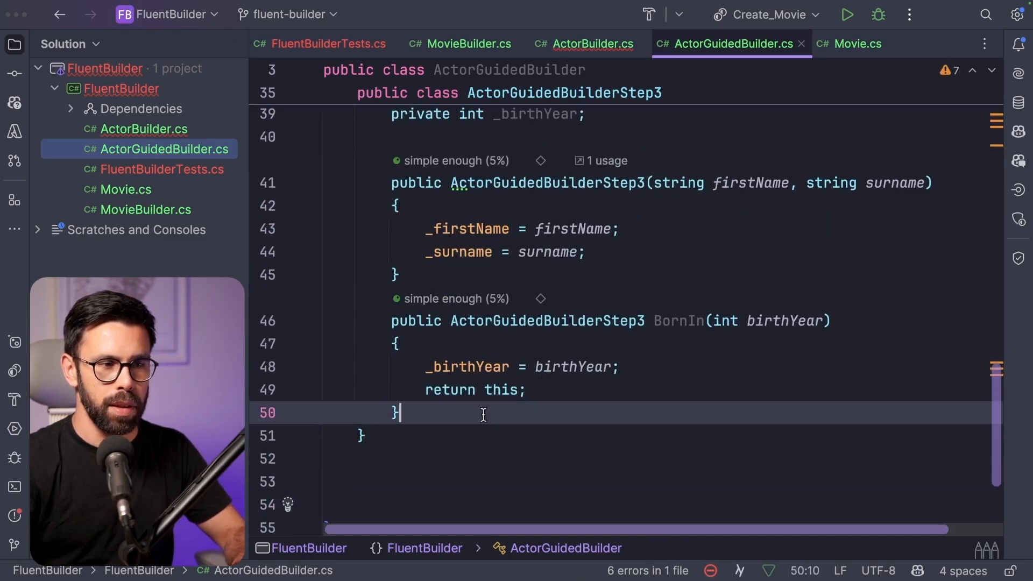
scroll(down, 3)
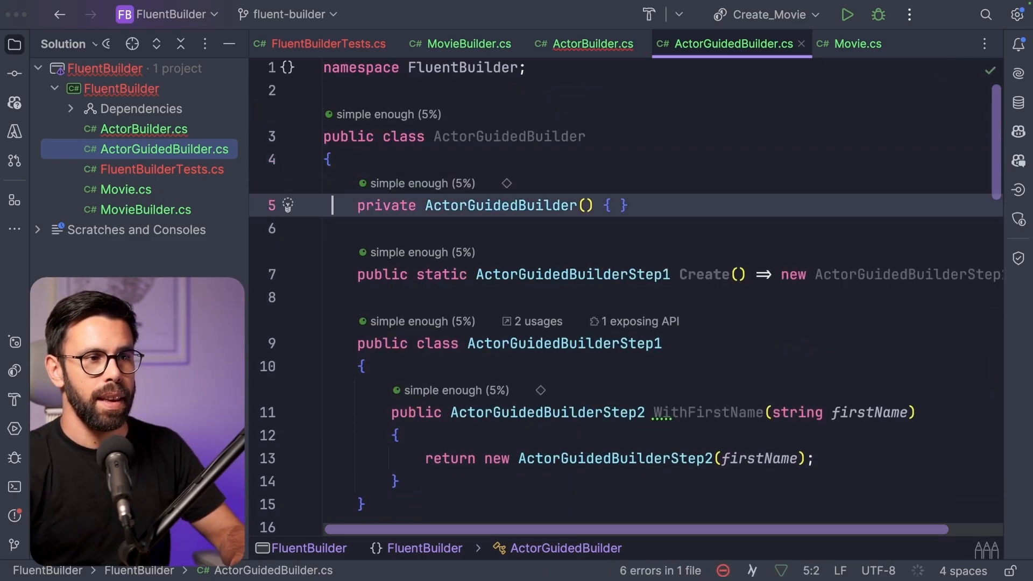
scroll(down, 3)
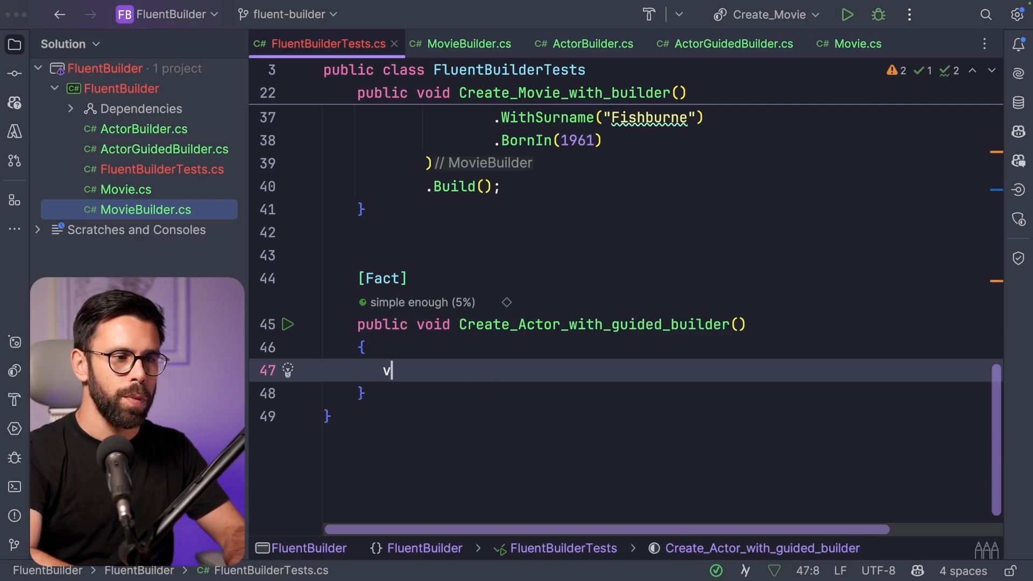
Step: Write var actor = ActorGuidedBuilder.Create() and chain first name and surname via completion
text(var actor =)
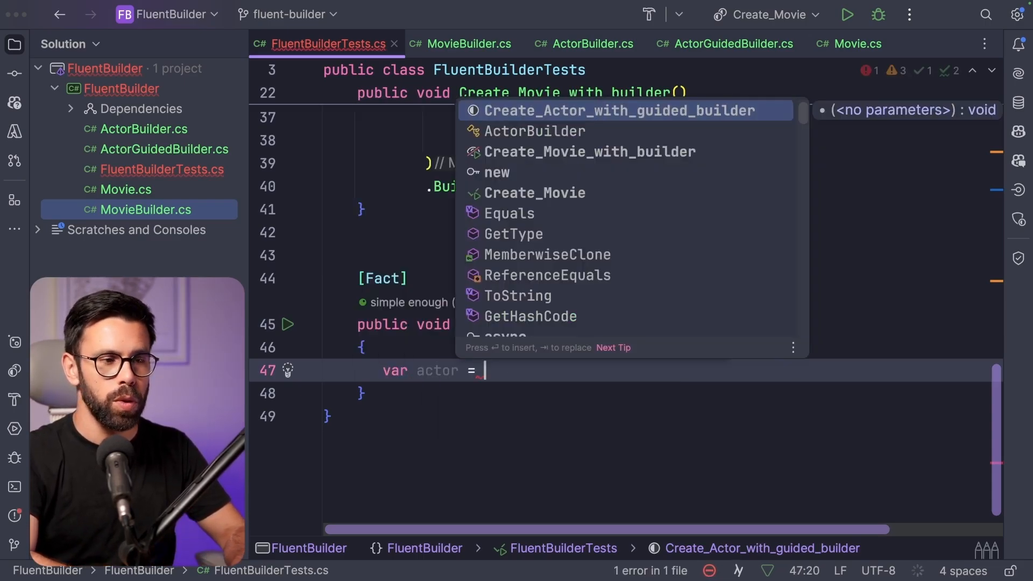
text(ActorGuidedBuilder)
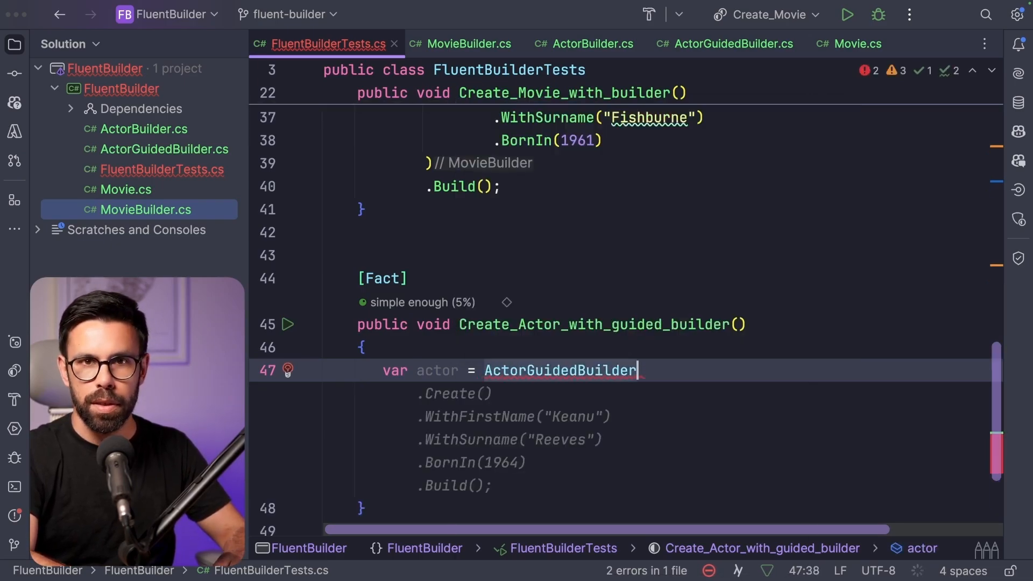
text(.)
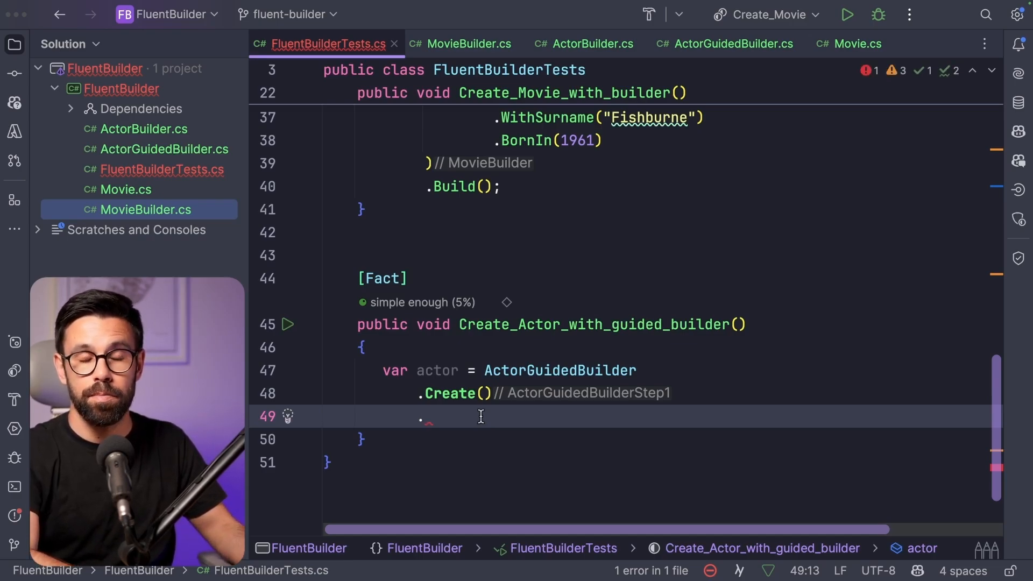
text(W)
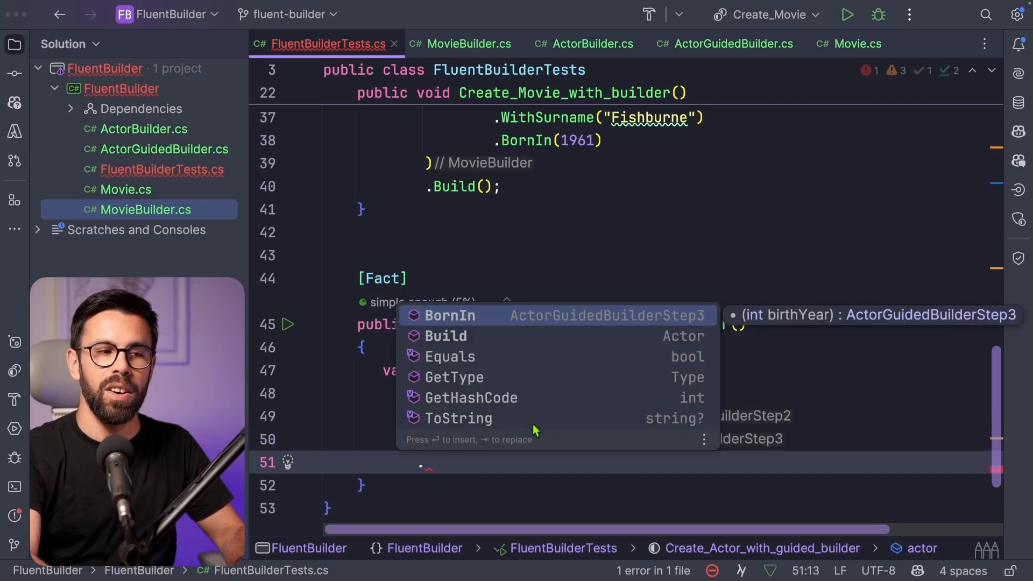
mouse_move(468, 332)
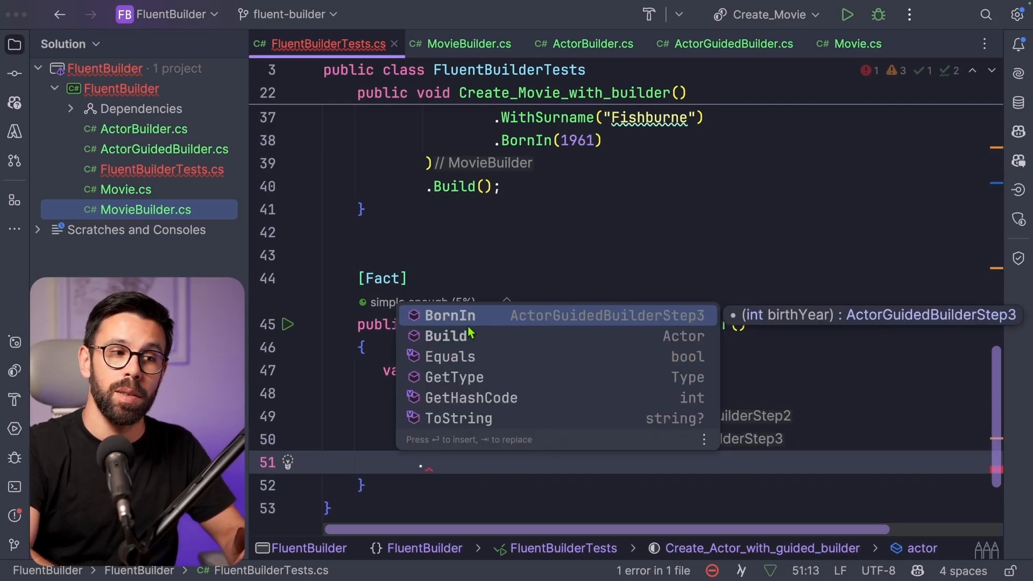